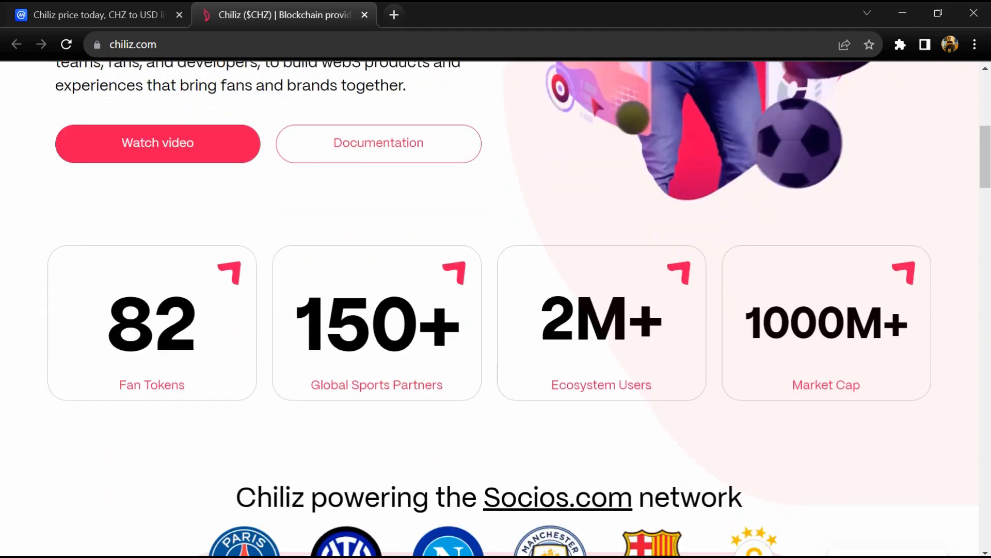
Scroll through the page while bringing up the CHZ token tracker's recent transfers on Etherscan
{"action": "scroll", "scroll_direction": "down", "scroll_amount": 3}
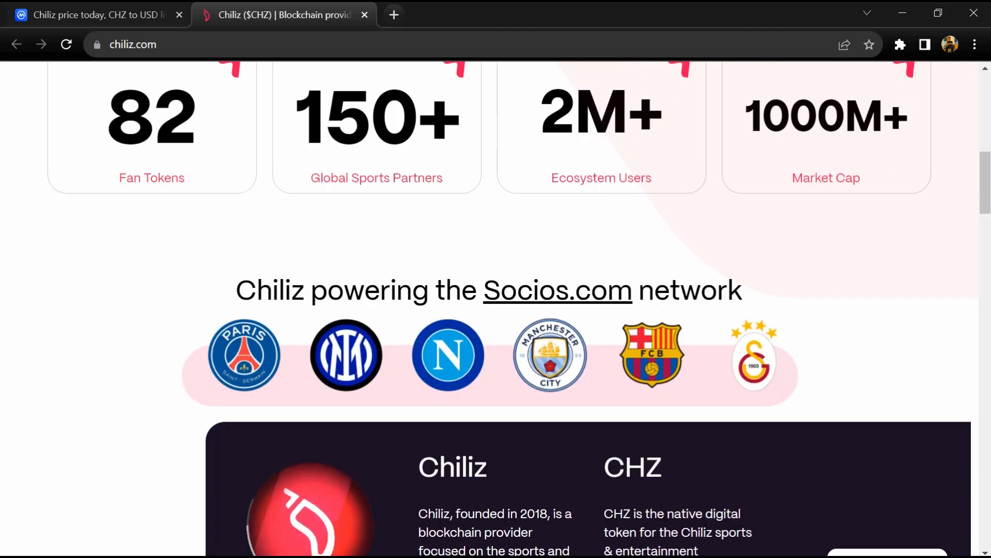
{"action": "scroll", "scroll_direction": "down", "scroll_amount": 3}
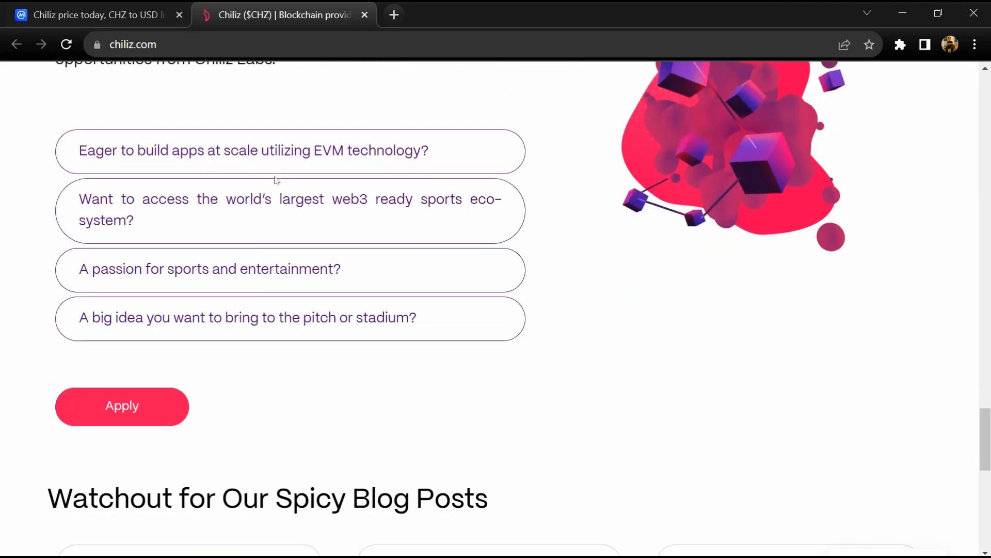
{"action": "scroll", "scroll_direction": "down", "scroll_amount": 3}
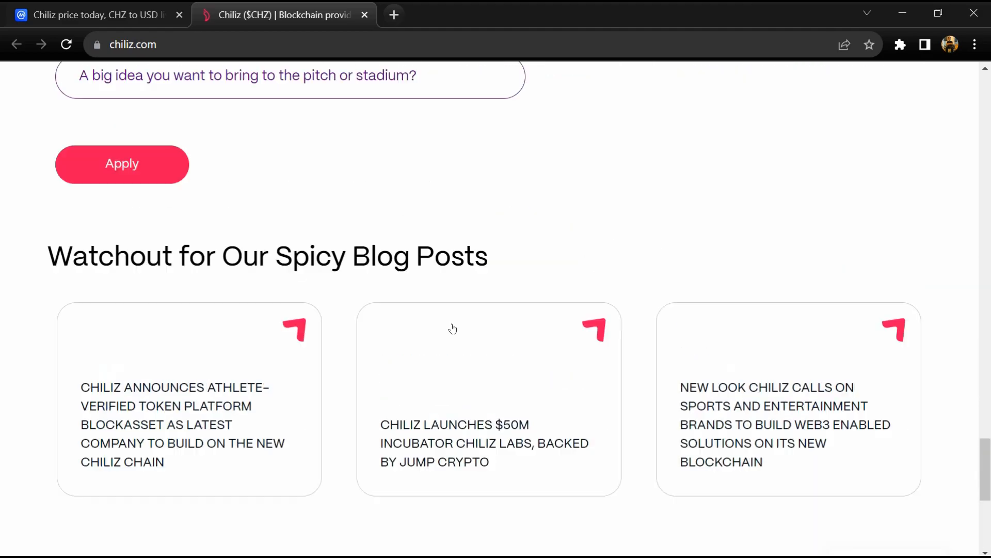
{"action": "scroll", "scroll_direction": "up", "scroll_amount": 3}
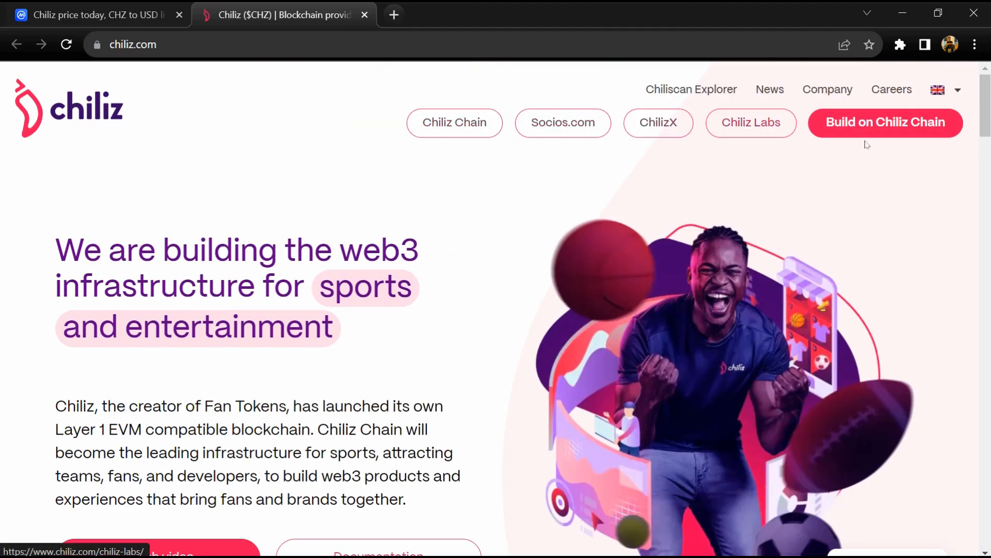
{"action": "scroll", "scroll_direction": "down", "scroll_amount": 3}
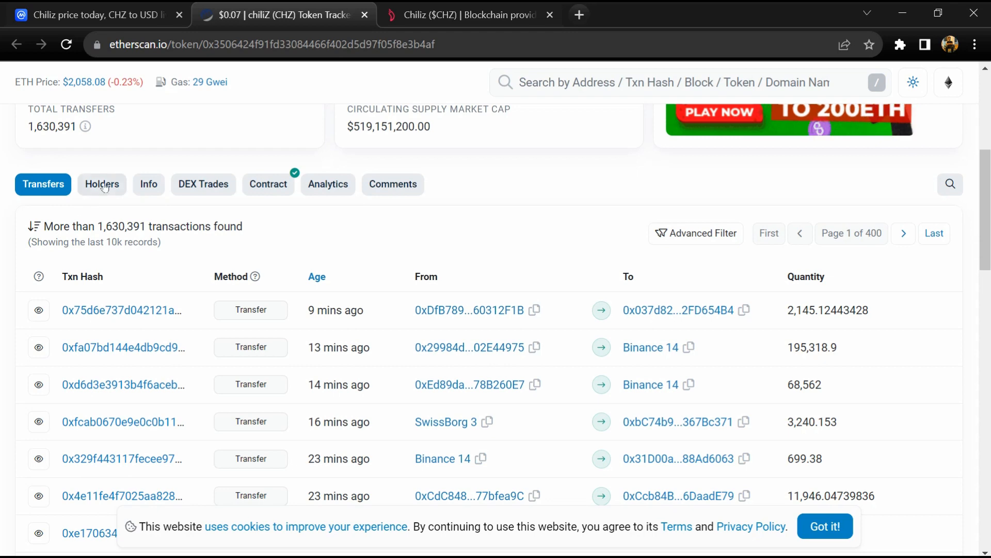
Switch the CHZ token page to the Holders tab listing holder balances and values
{"action": "left_click", "coordinate": [102, 184]}
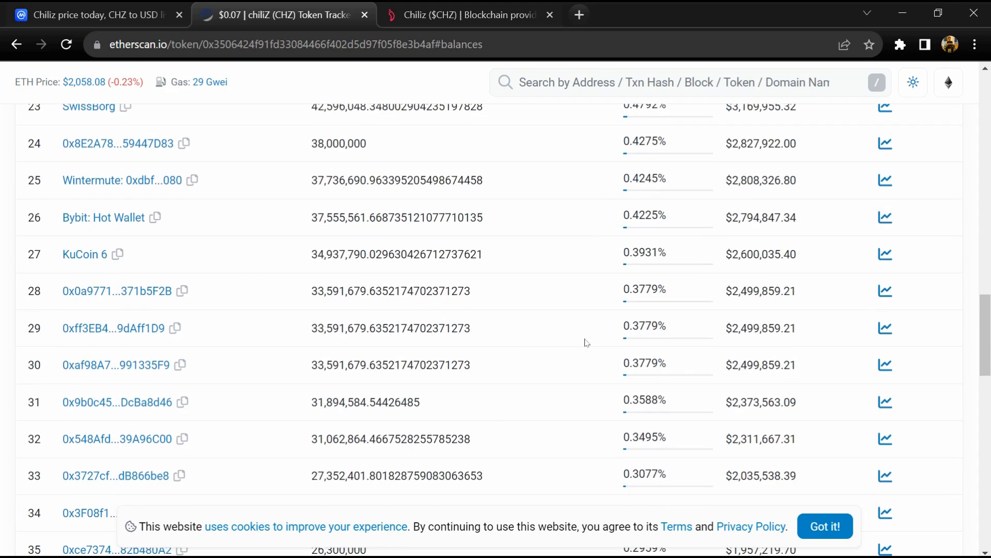